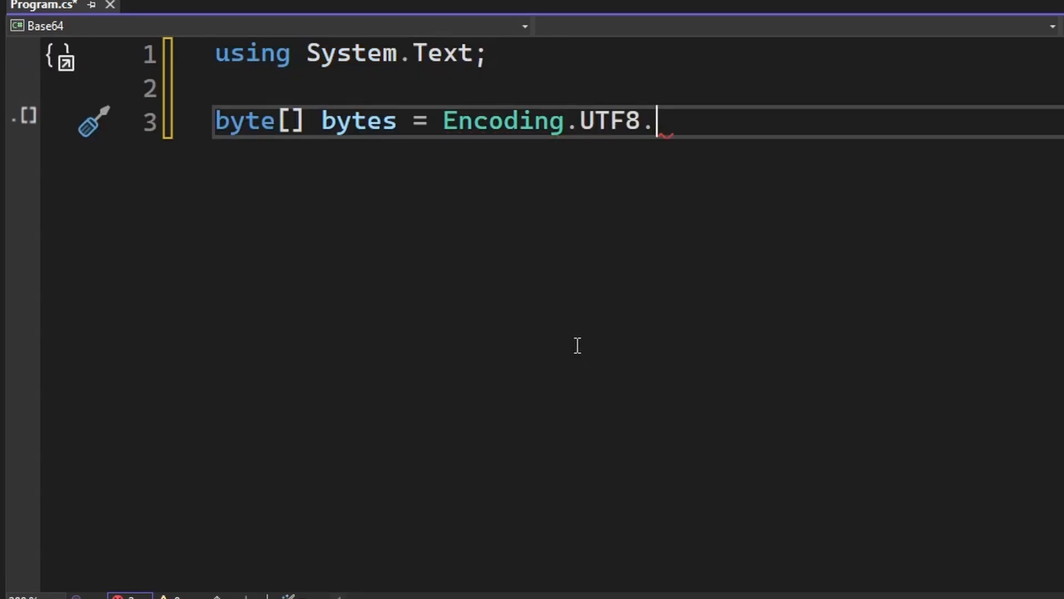
# Finish GetBytes("CAT"); and add Console.ReadKey(); to the Base64 program.
pyautogui.write('GetBytes("CAT");')
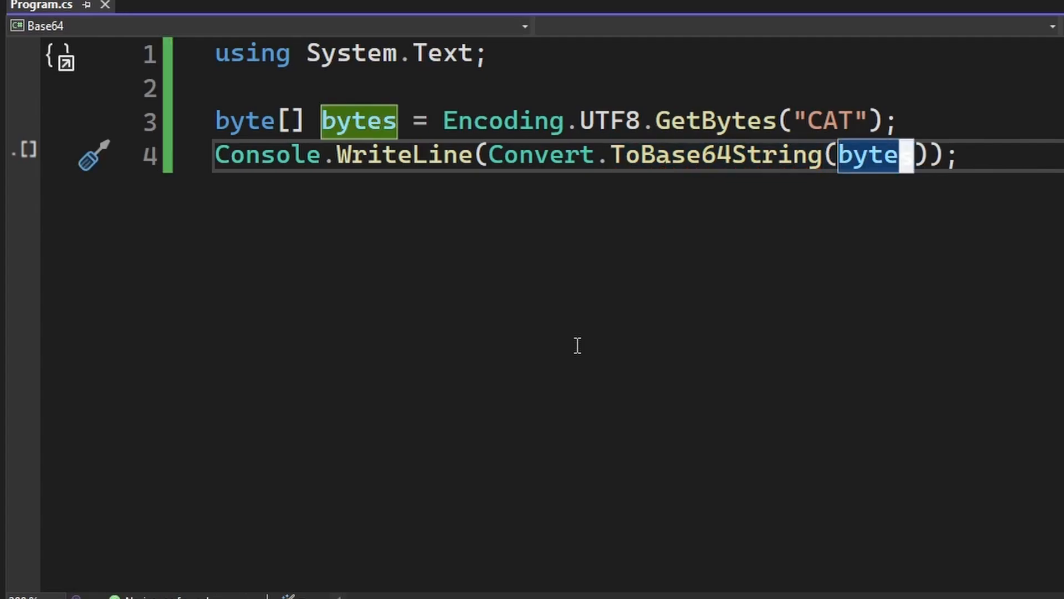
pyautogui.write('Console.ReadKey();')
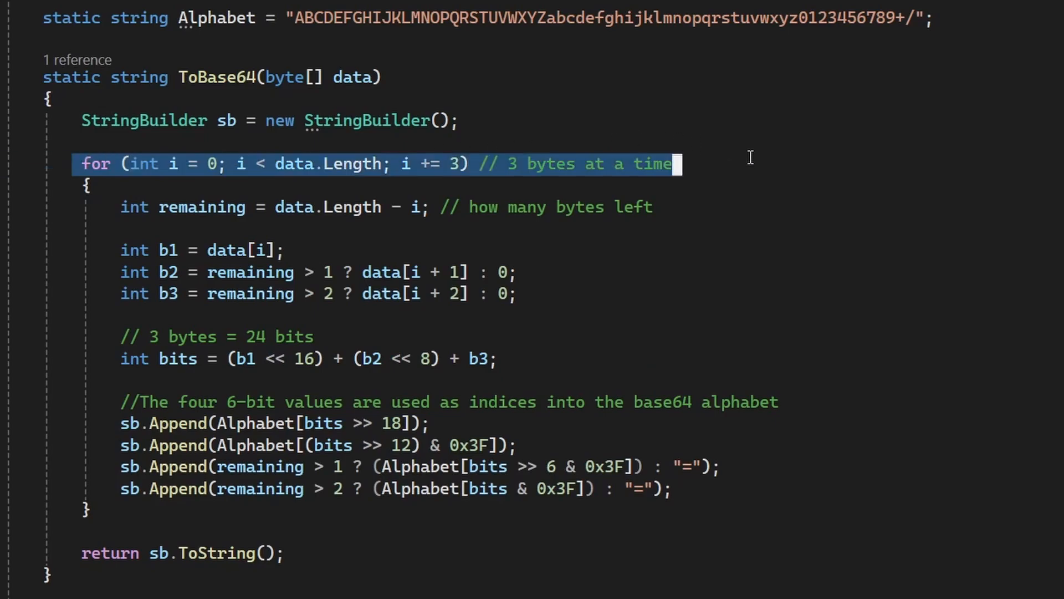
pyautogui.moveTo(143, 358)
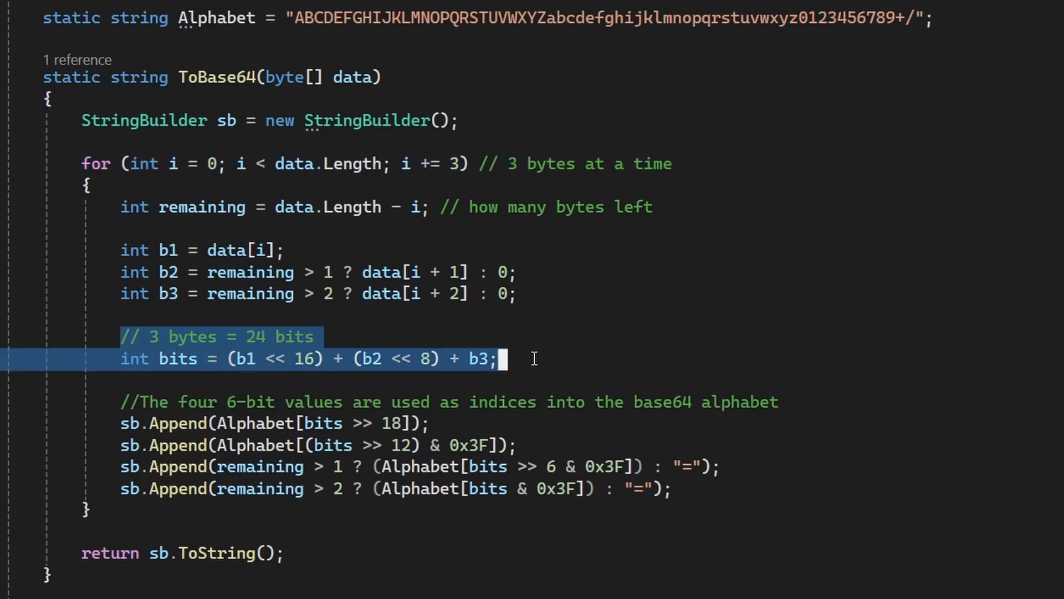
pyautogui.moveTo(639, 260)
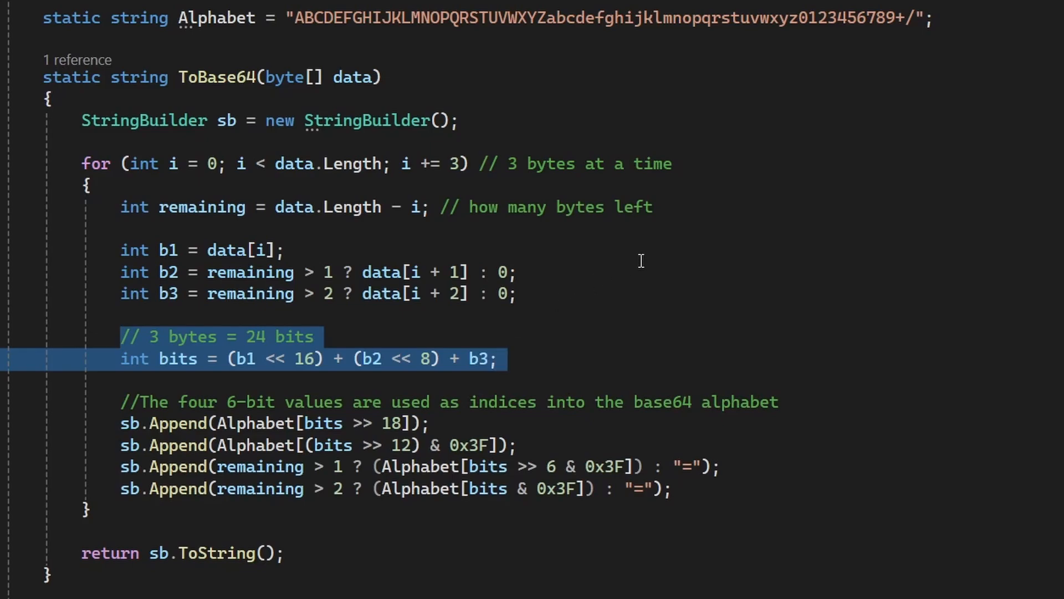
pyautogui.moveTo(616, 252)
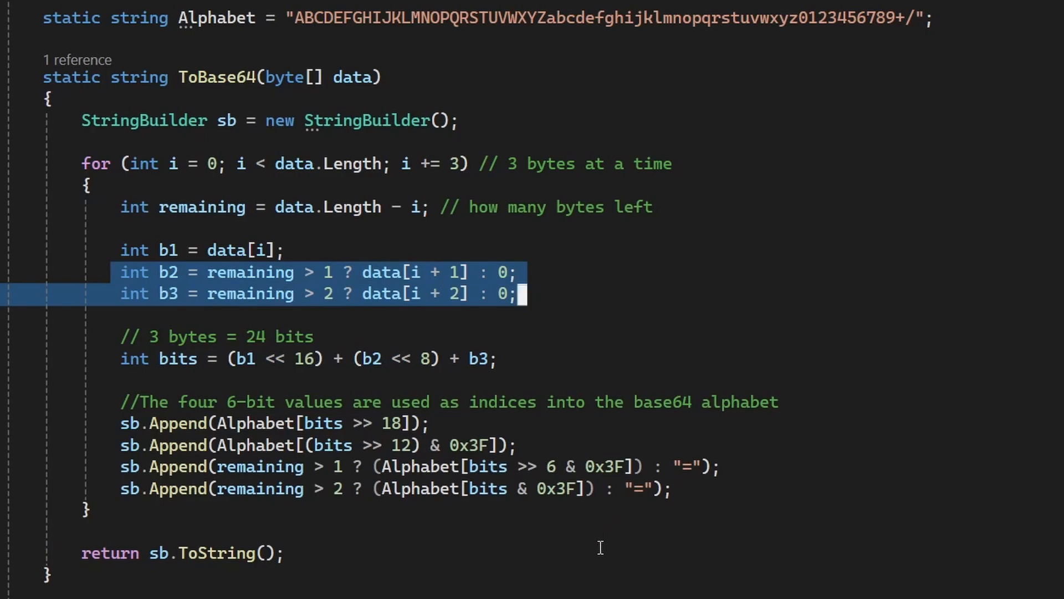
pyautogui.moveTo(600, 547)
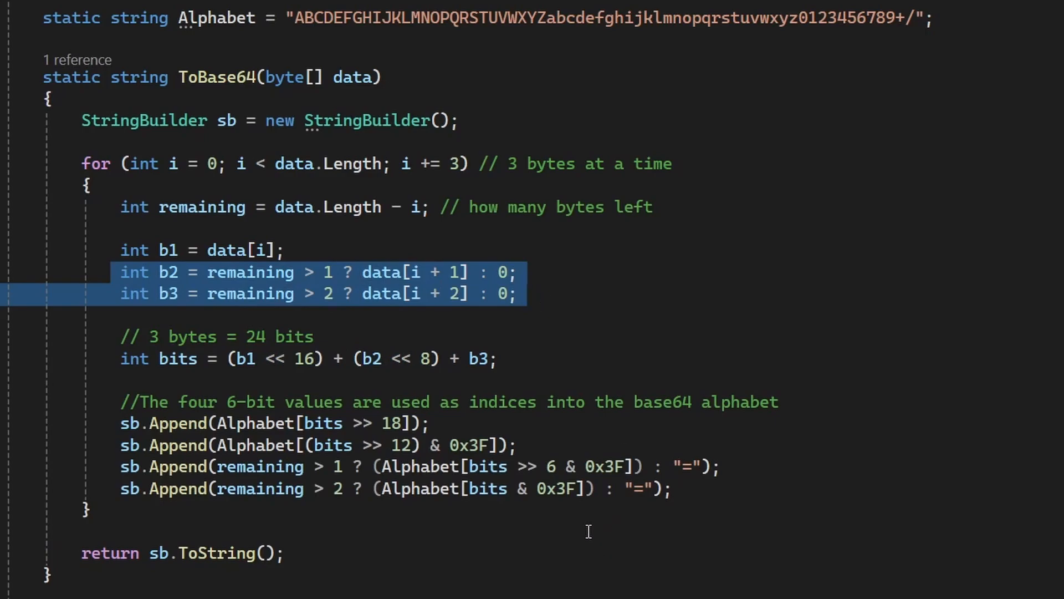
pyautogui.moveTo(132, 416)
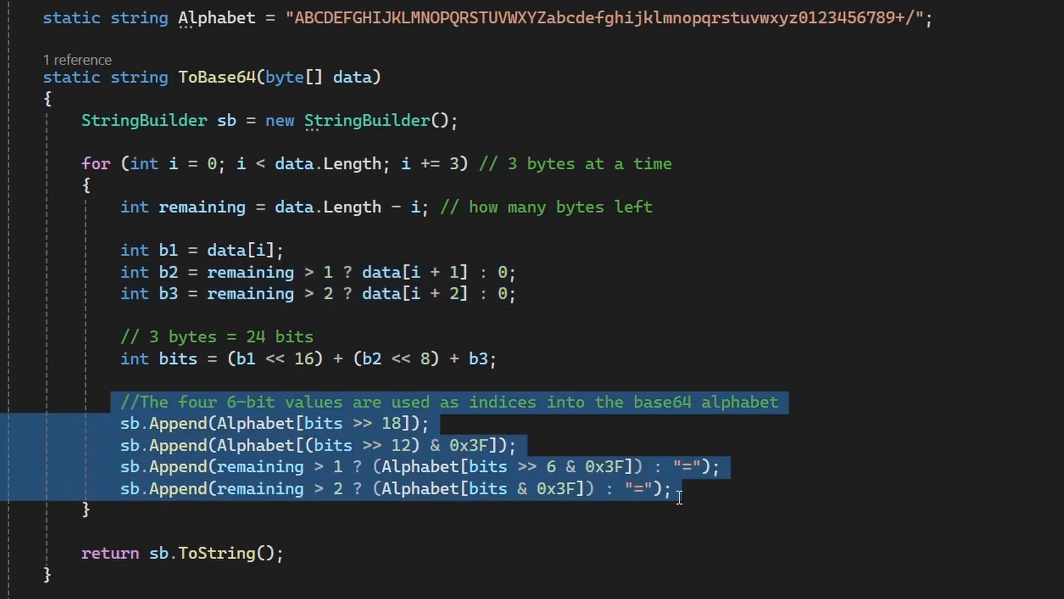
pyautogui.moveTo(585, 505)
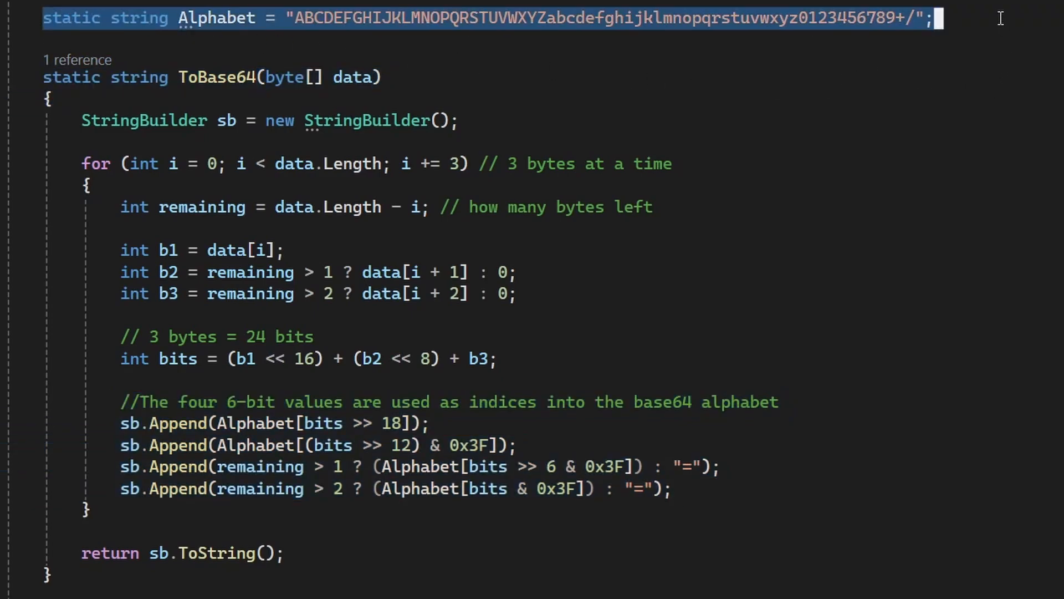
pyautogui.moveTo(841, 306)
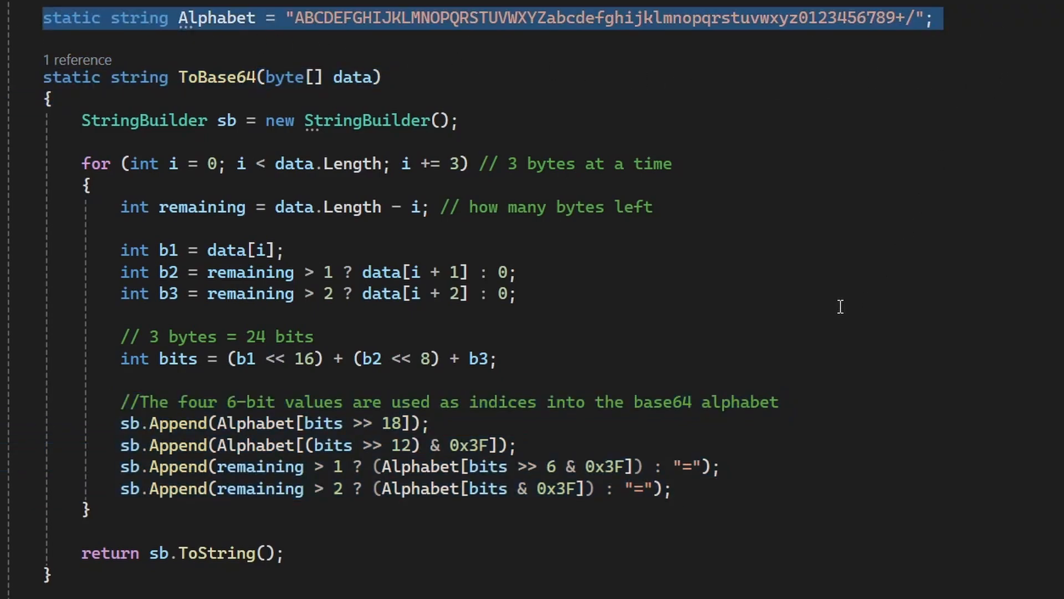
# Highlight the '=' padding character in the ToBase64 method.
pyautogui.doubleClick(682, 467)
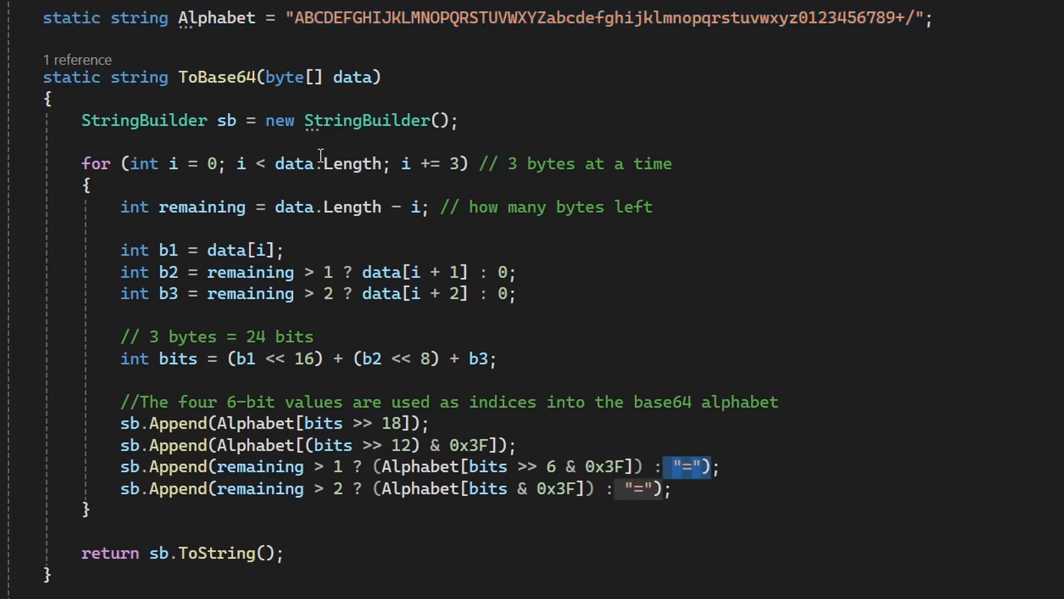
# Add File.WriteAllText("fluffy.txt", base64) to save the image's Base64 string.
pyautogui.scroll(-3)
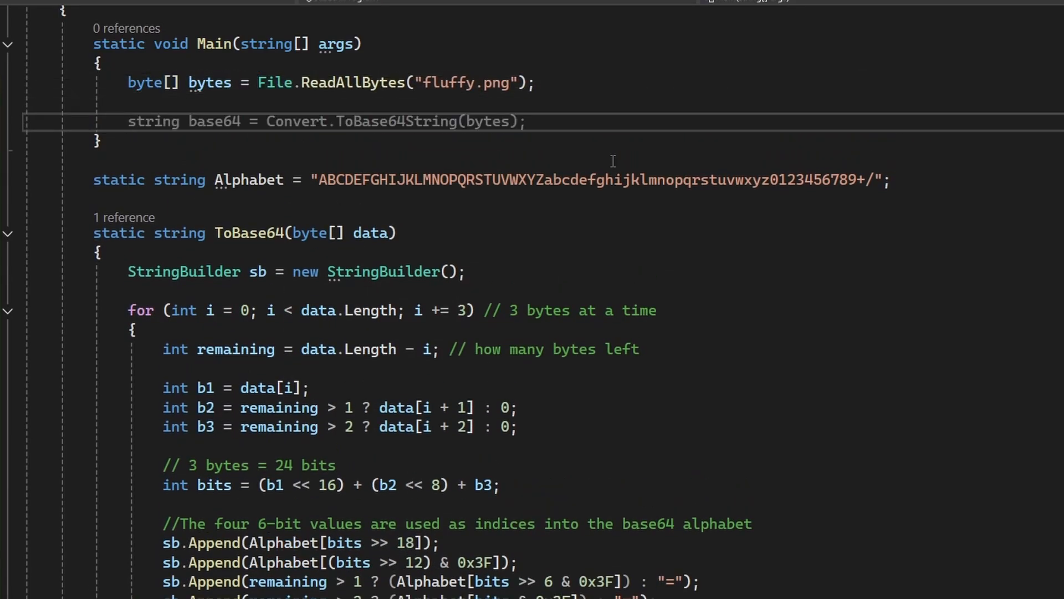
pyautogui.write('File.WriteAllText("fluffy.txt", base64)')
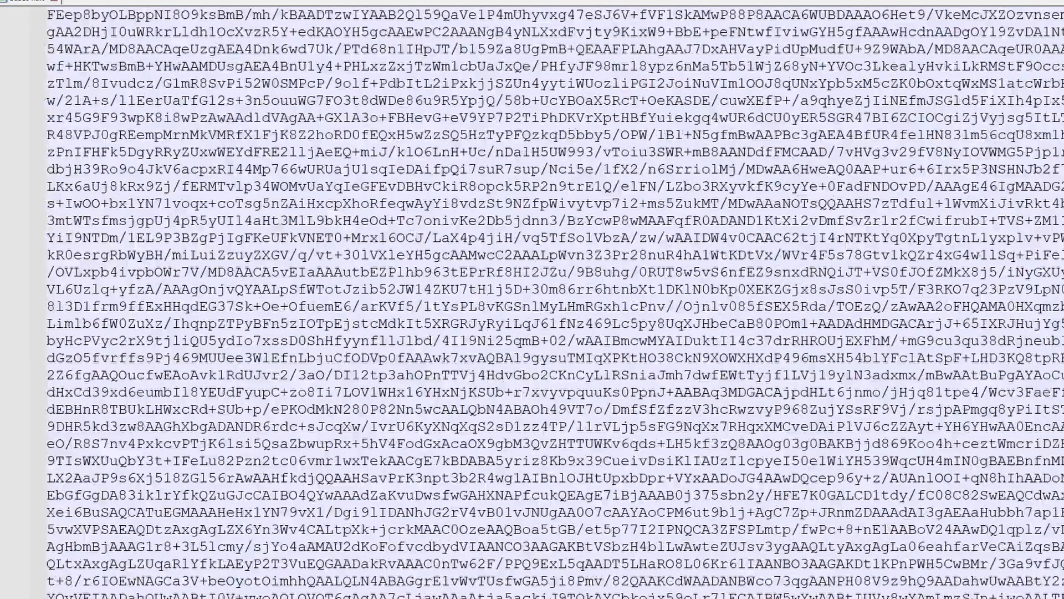
# Scroll through the long Base64 text generated from fluffy.png.
pyautogui.scroll(-3)
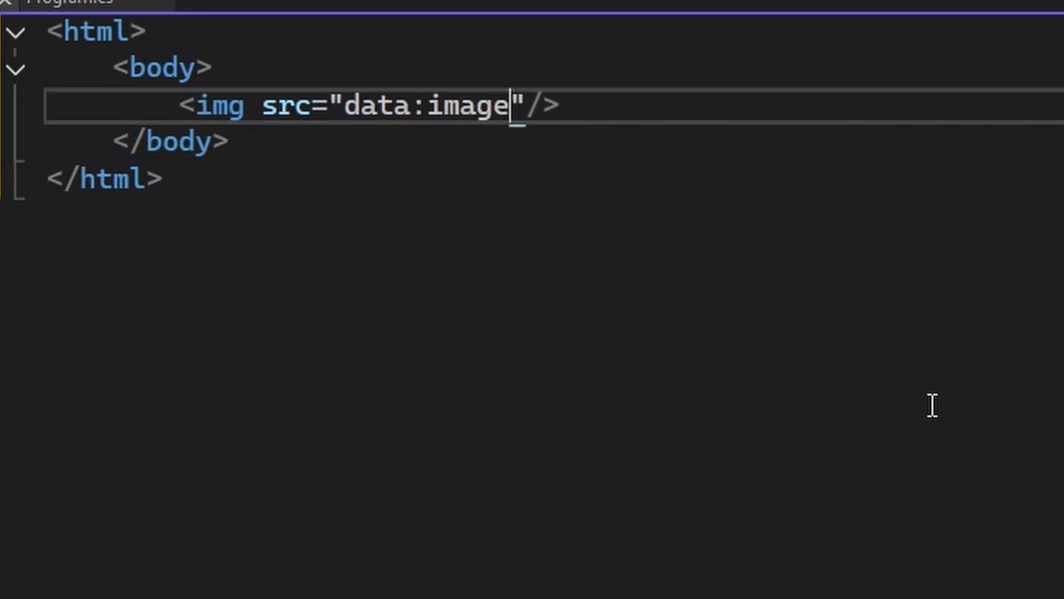
# Complete the img src as "data:image/png;base64," for the embedded picture.
pyautogui.write('/png;base64,')
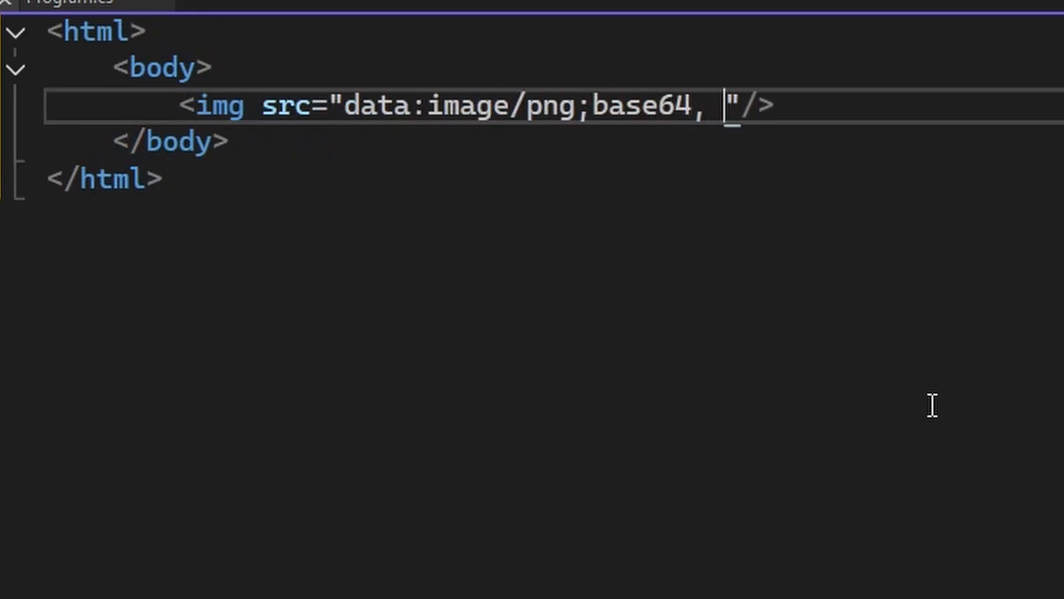